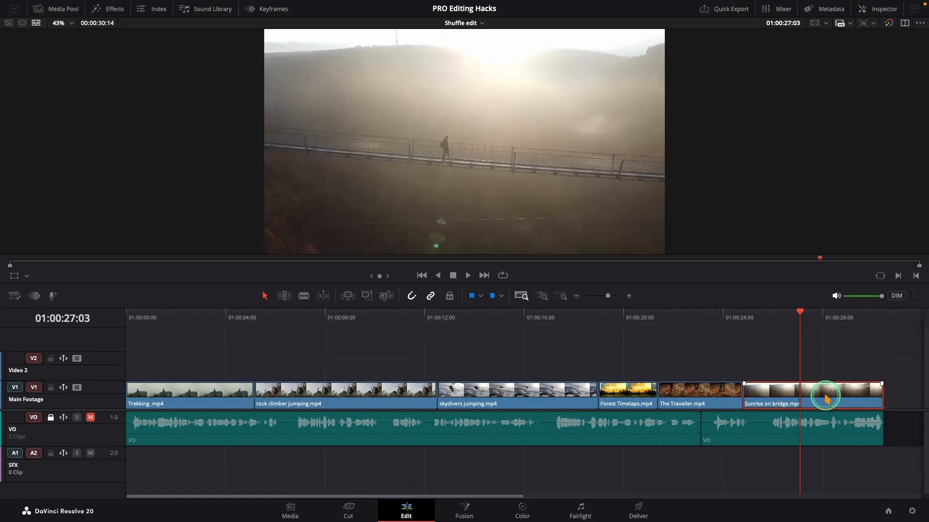
Step: Shuffle Sunrise on bridge earlier until it sits right after Trekking
key("cmd+shift+,")
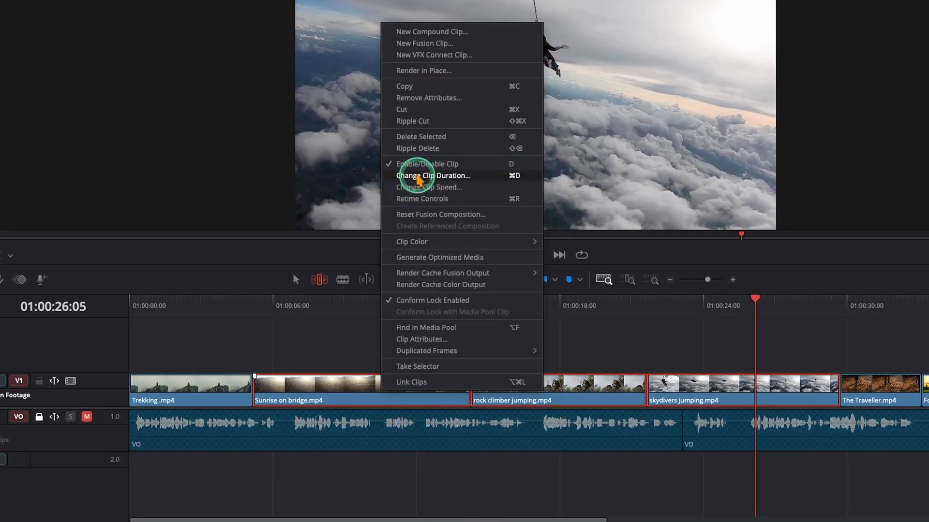
Step: Apply the 5s preset in Change Clip Duration to the three selected clips
left_click(433, 175)
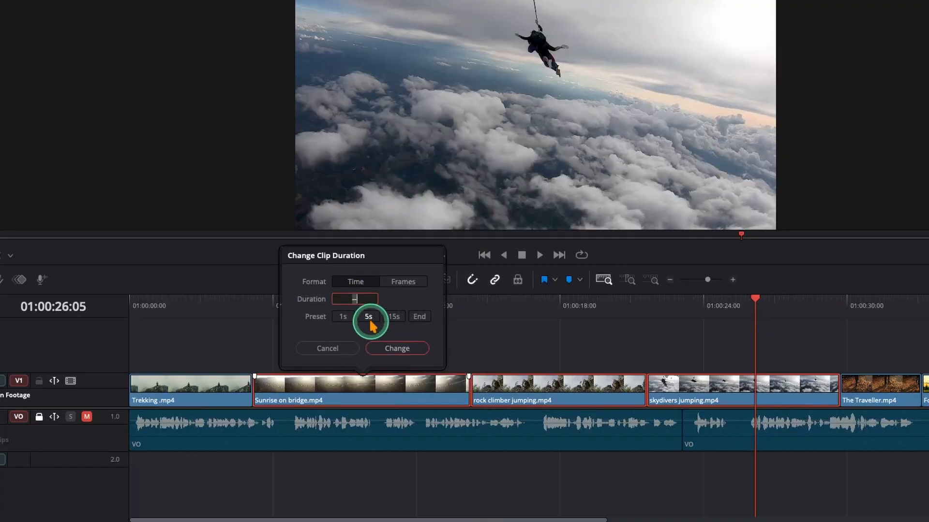
left_click(396, 348)
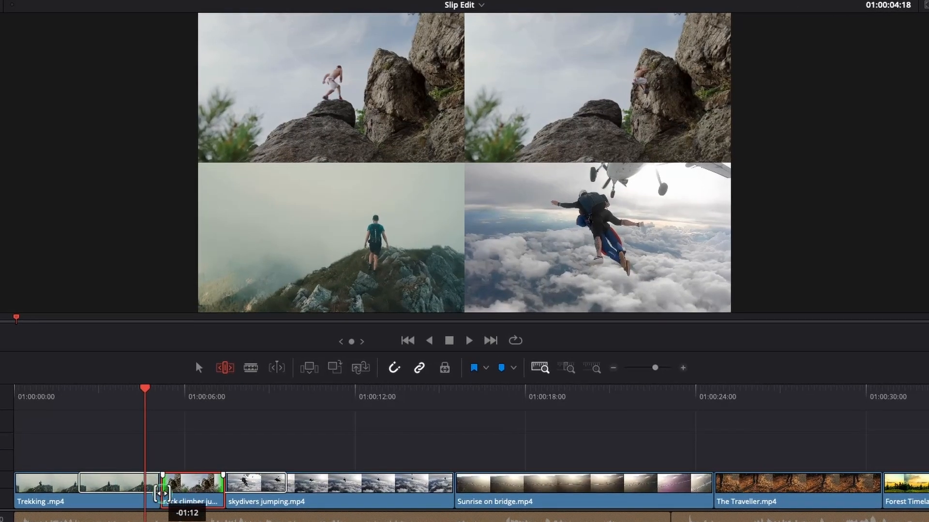
Step: Slip the rock climber jumping footage by about one second twelve frames
left_click_drag(160, 493, 143, 493)
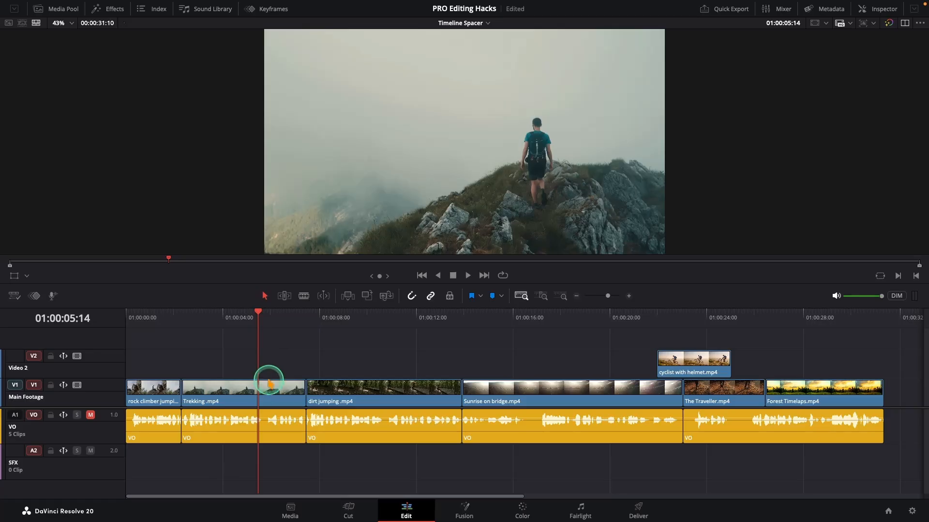
Step: Move dirt jumping and all later clips five seconds later
left_click(243, 391)
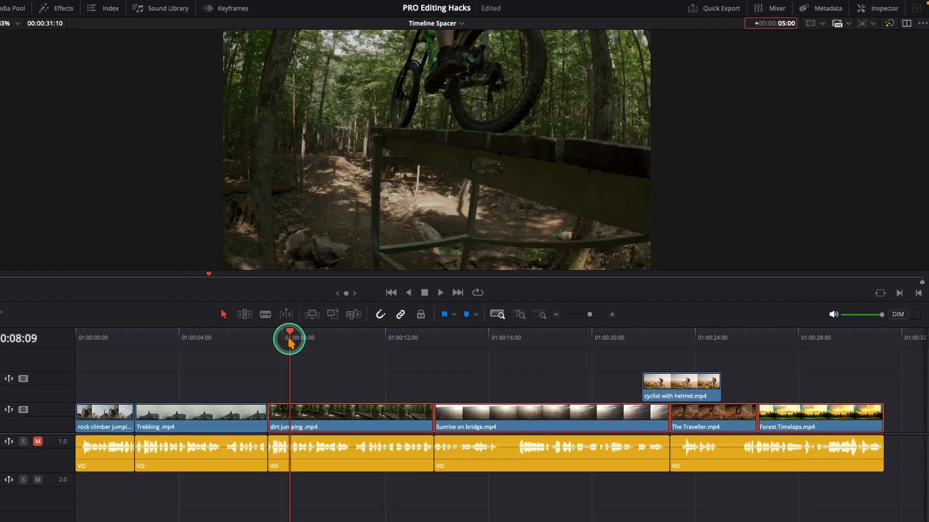
left_click(353, 508)
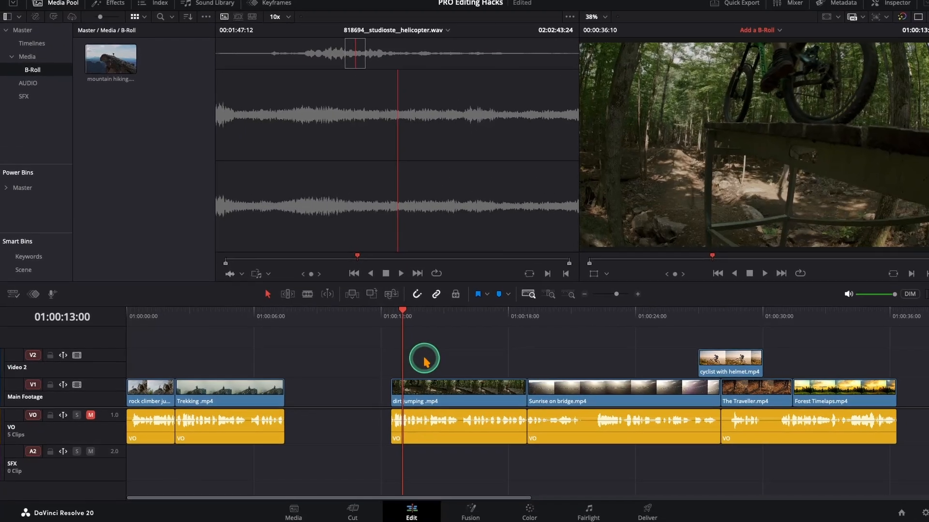
Step: Select the gap after Trekking and scrub mountain hiking to choose the section
left_click(269, 320)
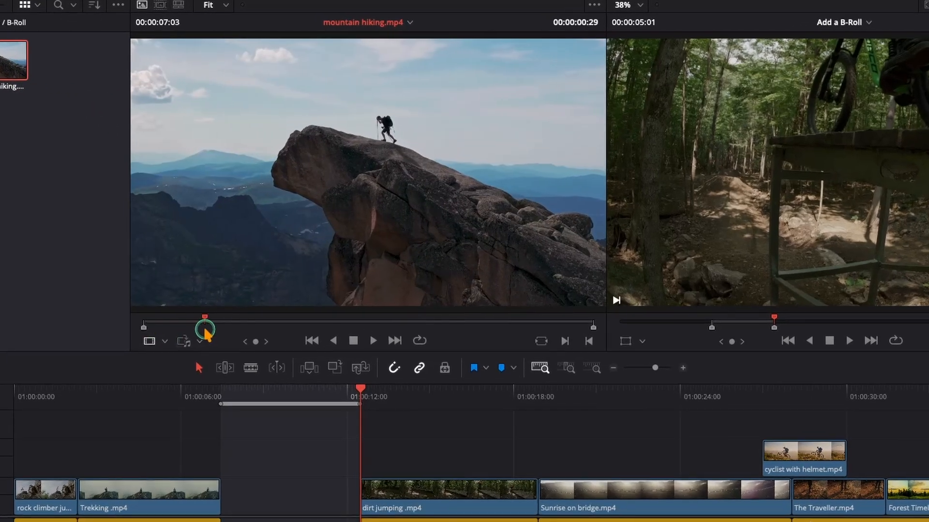
left_click_drag(206, 325, 217, 325)
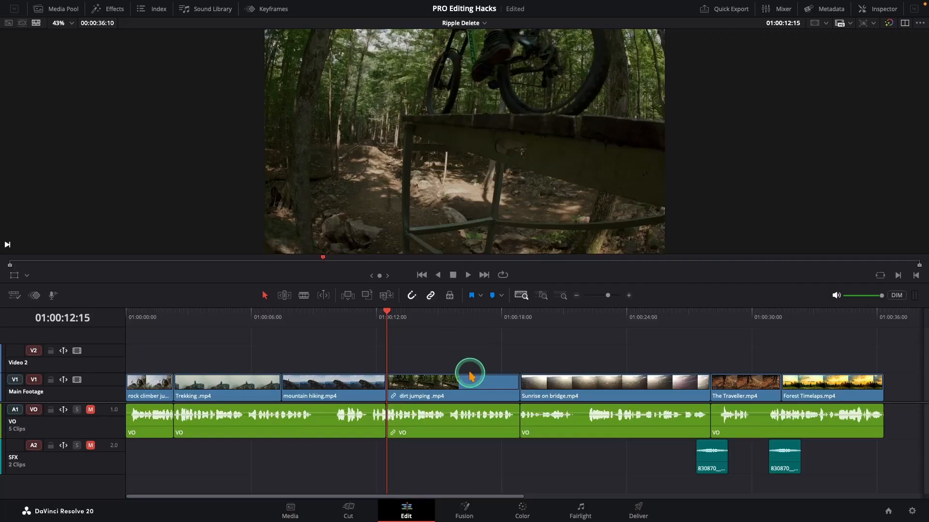
Step: Ripple delete dirt jumping, leaving no gap behind
left_click(454, 388)
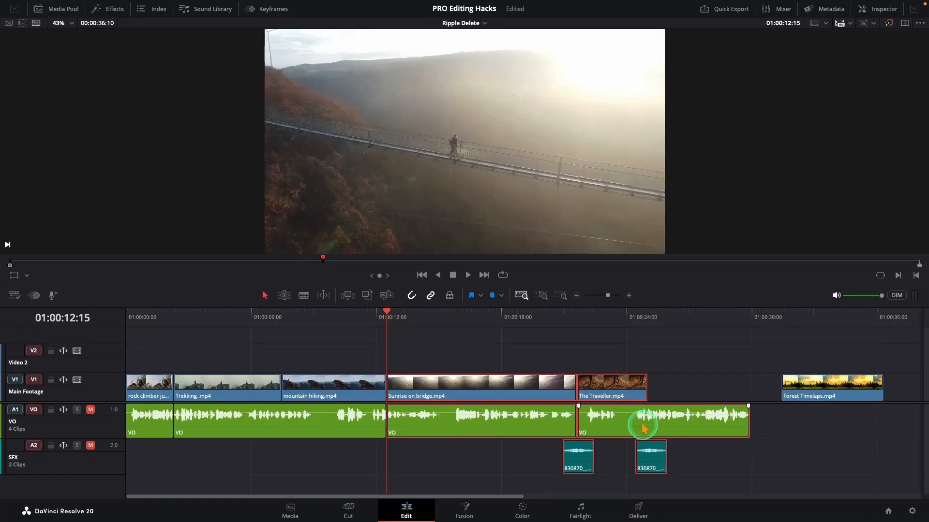
key("shift+backspace")
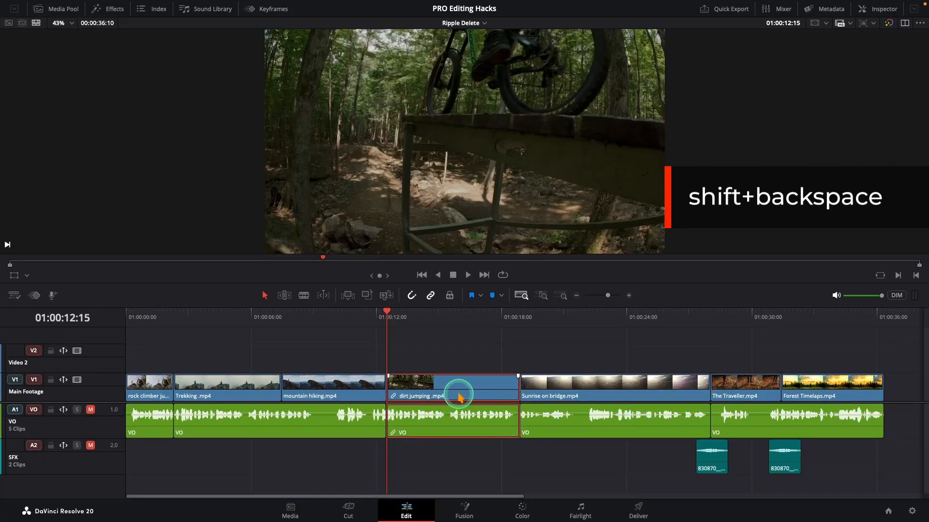
key("shift+backspace")
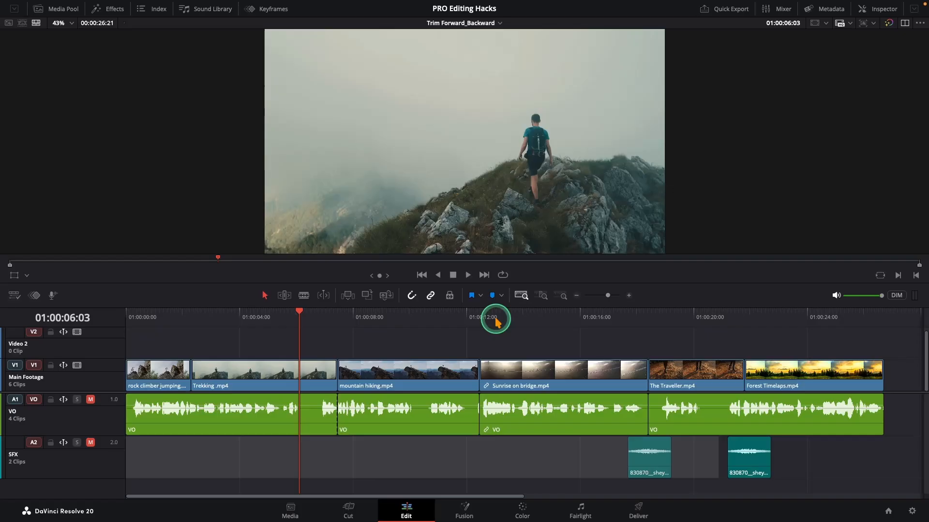
mouse_move(504, 326)
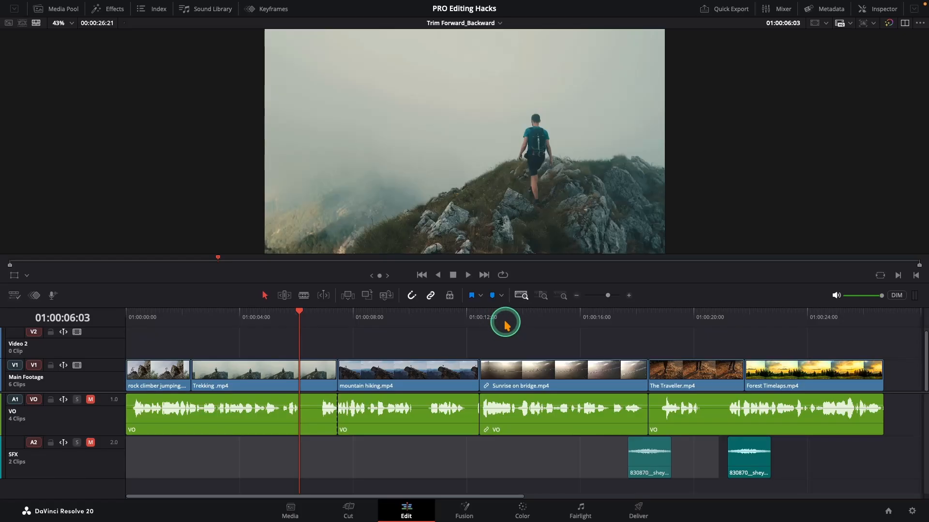
Step: Ripple trim Sunrise on bridge's start and Trekking's end to the playhead
left_click(493, 319)
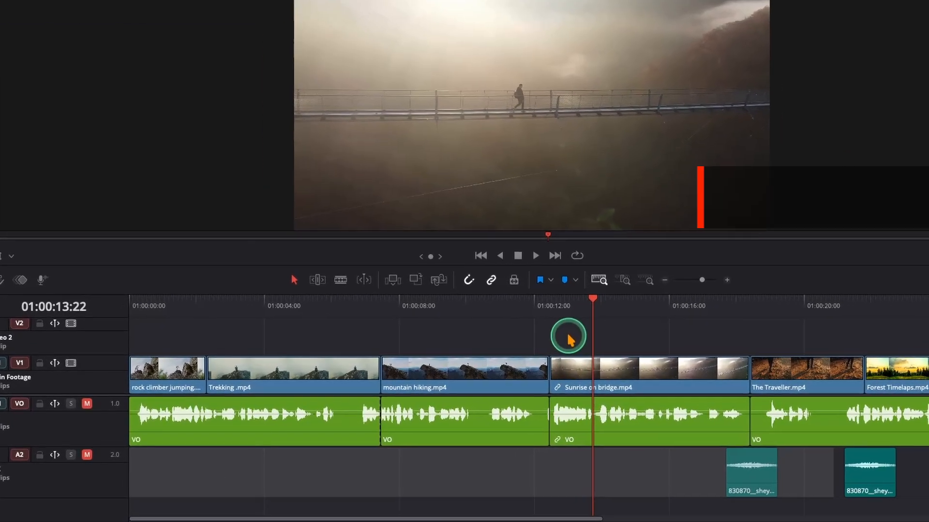
key("cmd+shift+[")
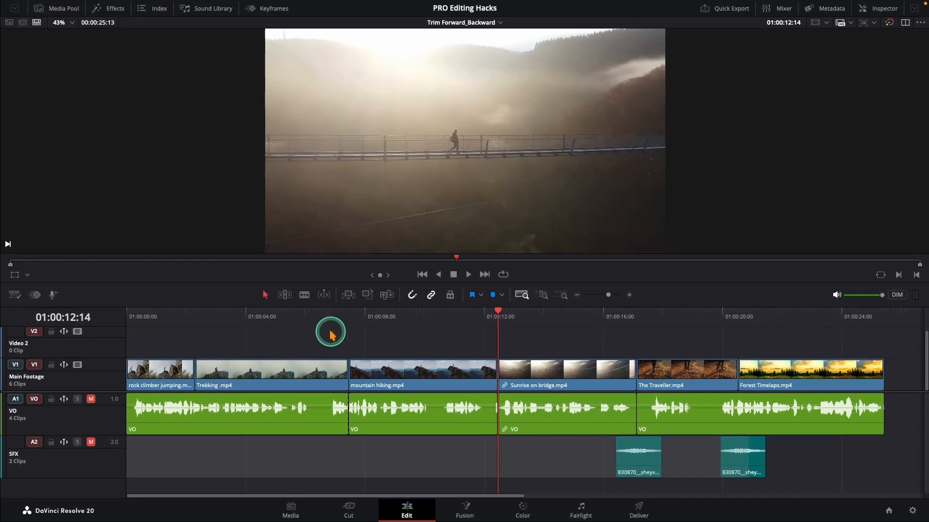
left_click(329, 373)
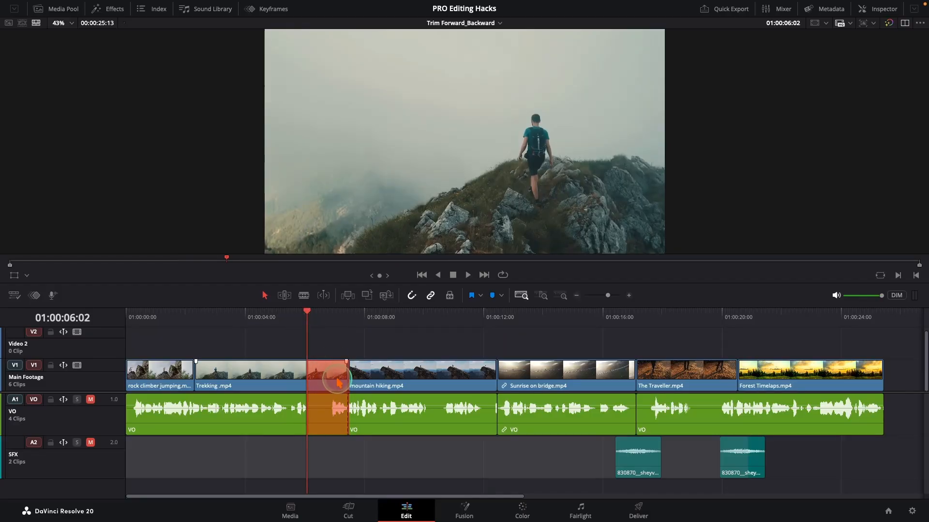
key("cmd+shift+]")
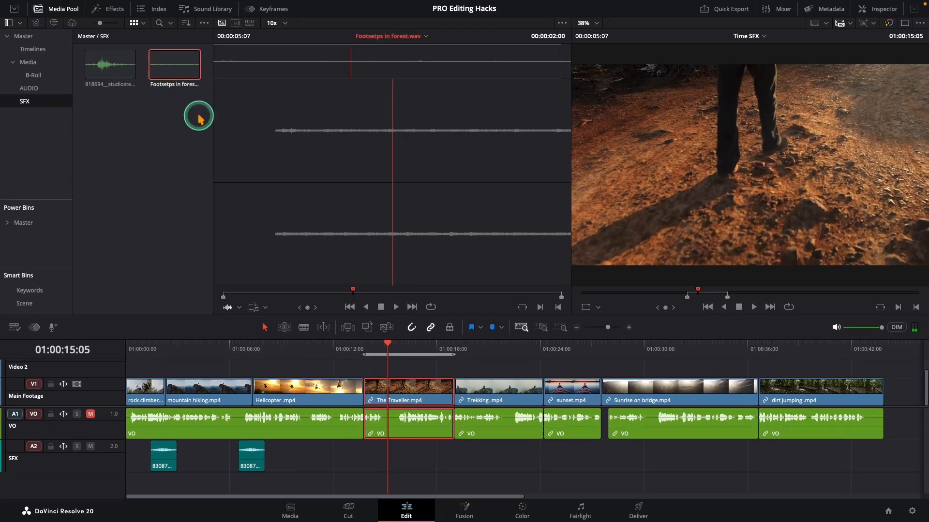
mouse_move(517, 181)
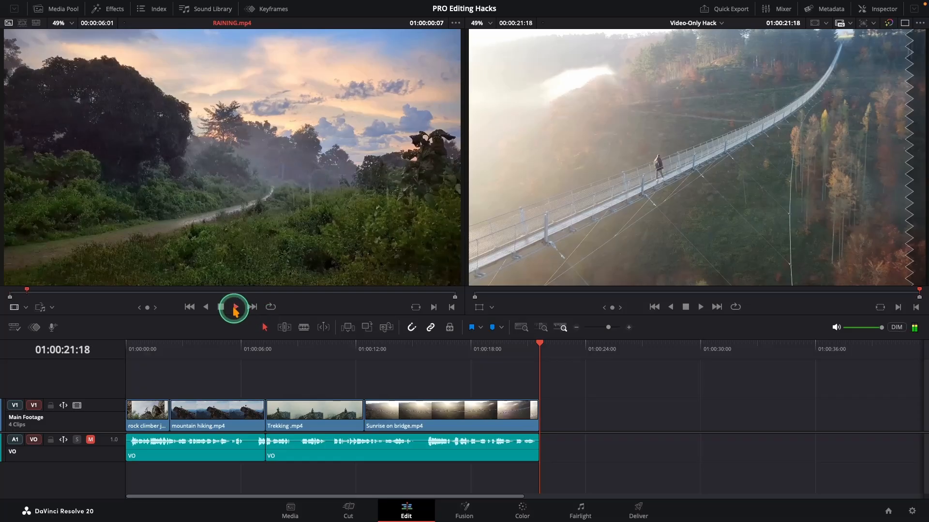
Step: Play the RAINING clip in the source viewer to review it
left_click(232, 308)
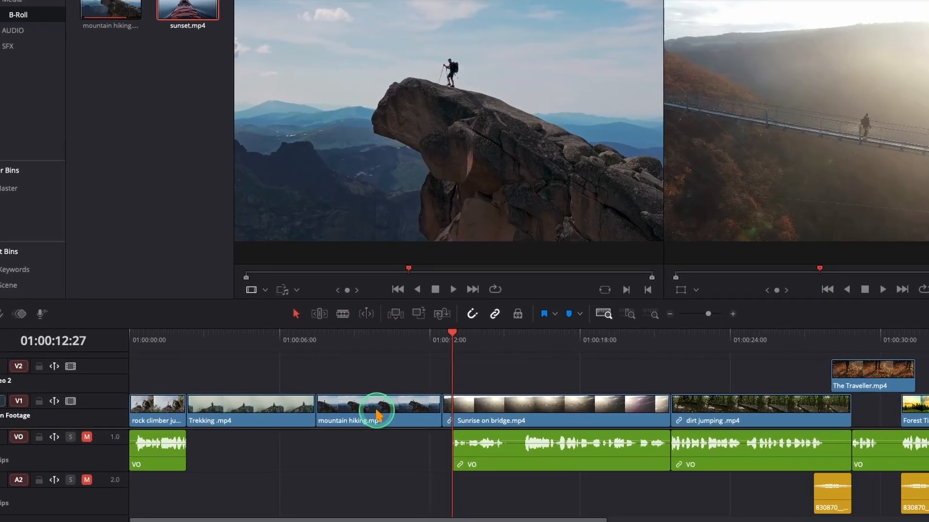
Step: Select Trekking and scrub sunset.mp4 to find its start and end points
left_click(250, 411)
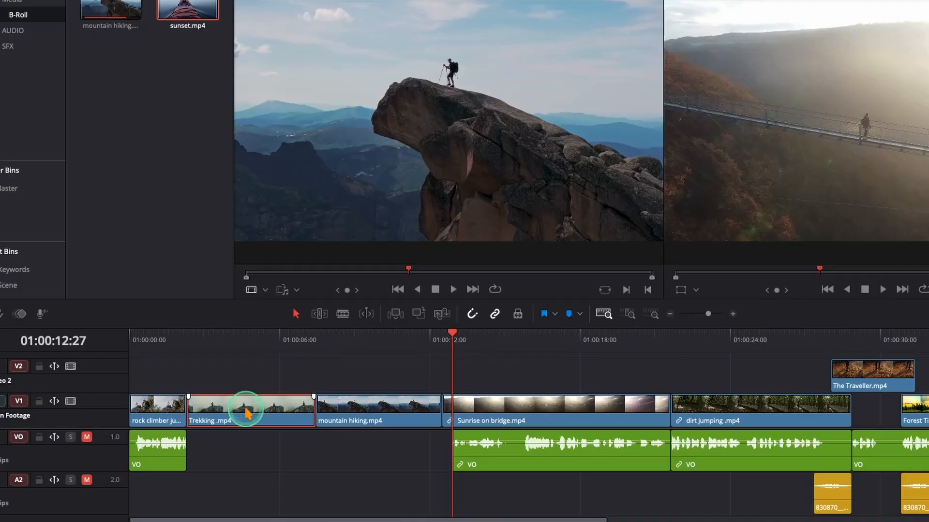
left_click(317, 335)
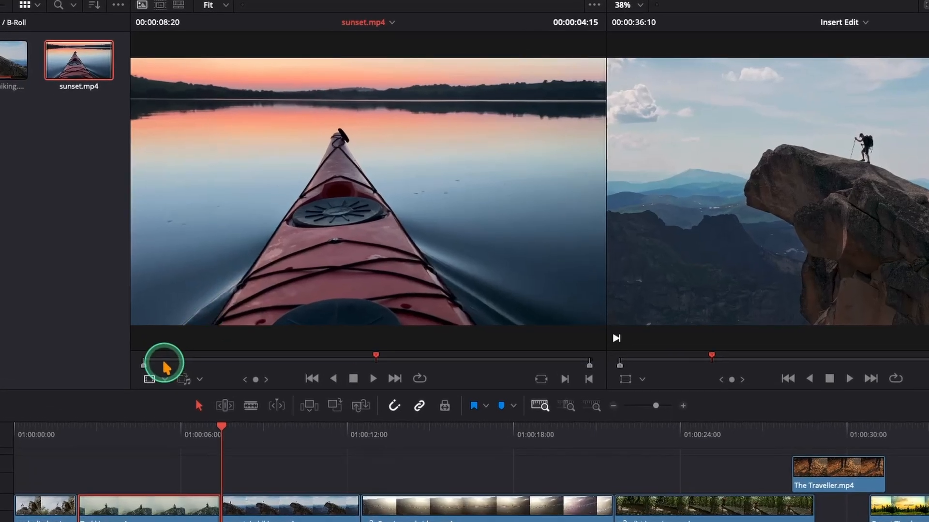
left_click_drag(163, 363, 263, 362)
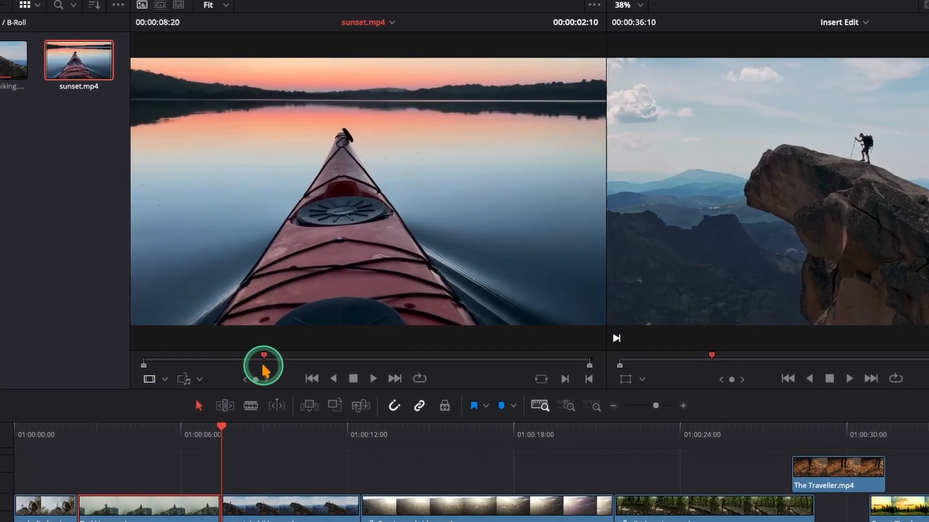
left_click_drag(264, 365, 447, 370)
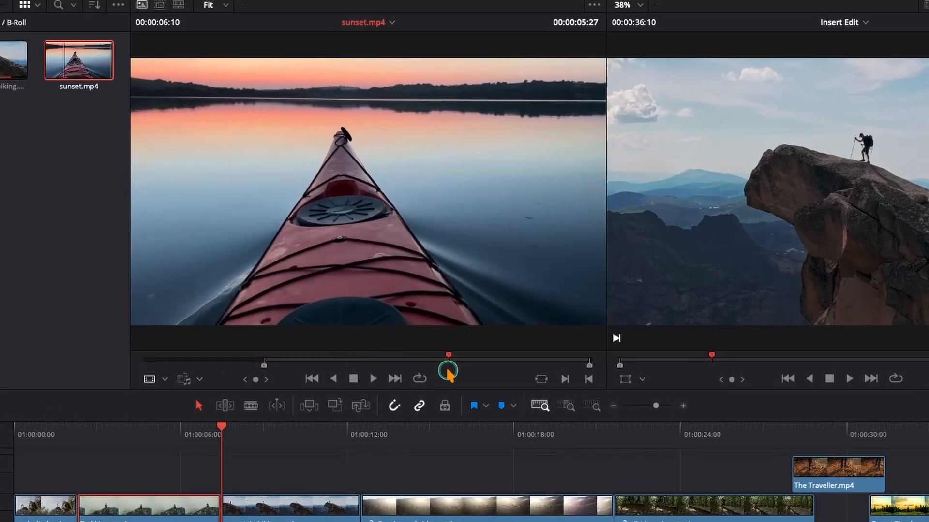